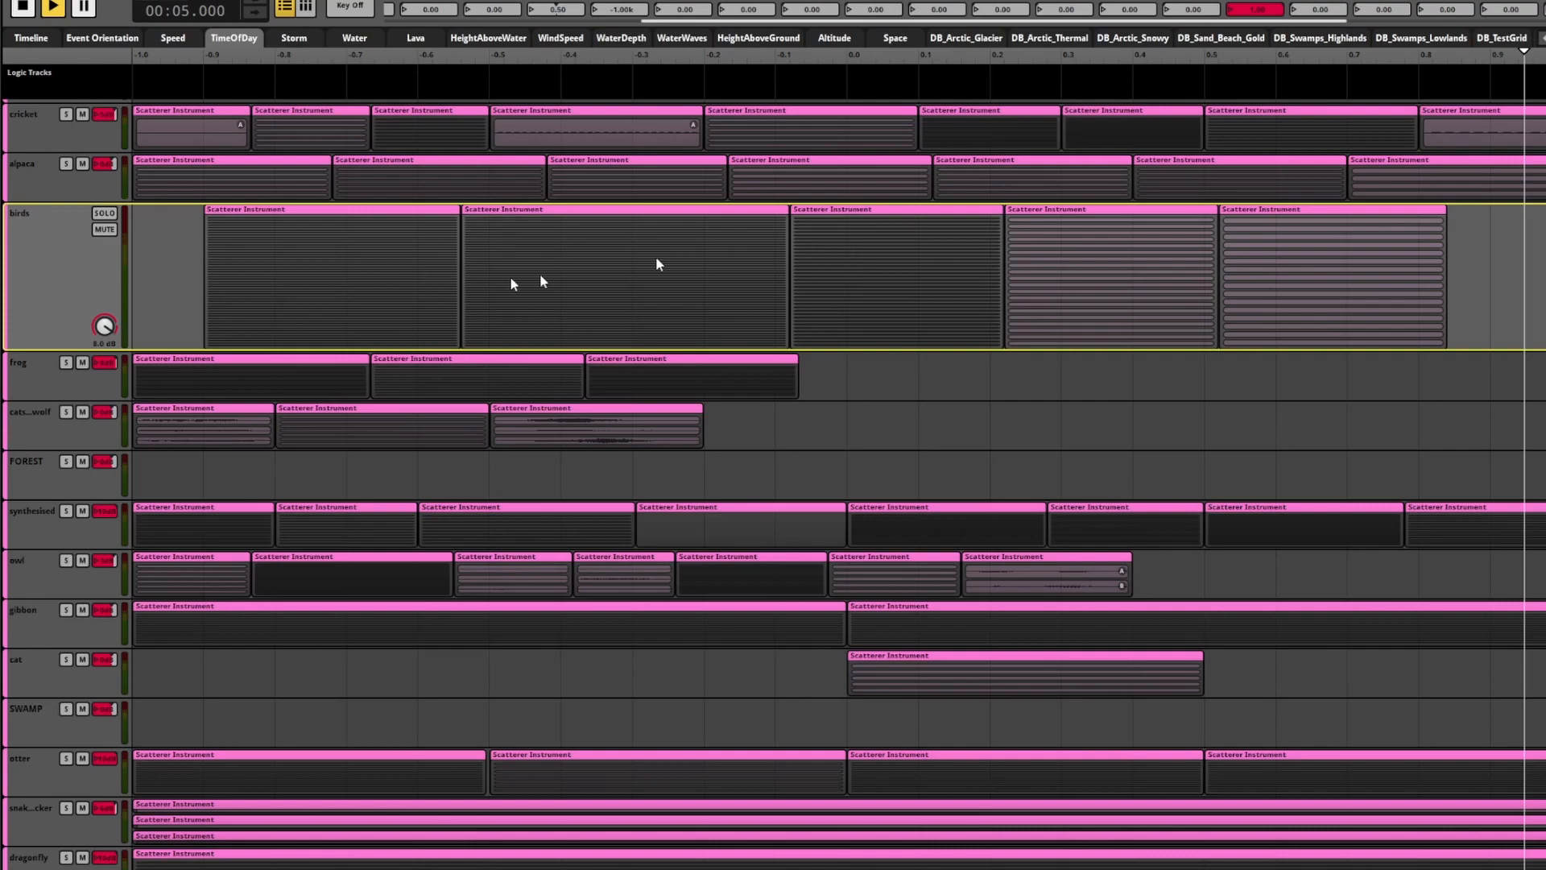
mouse_move(1486, 137)
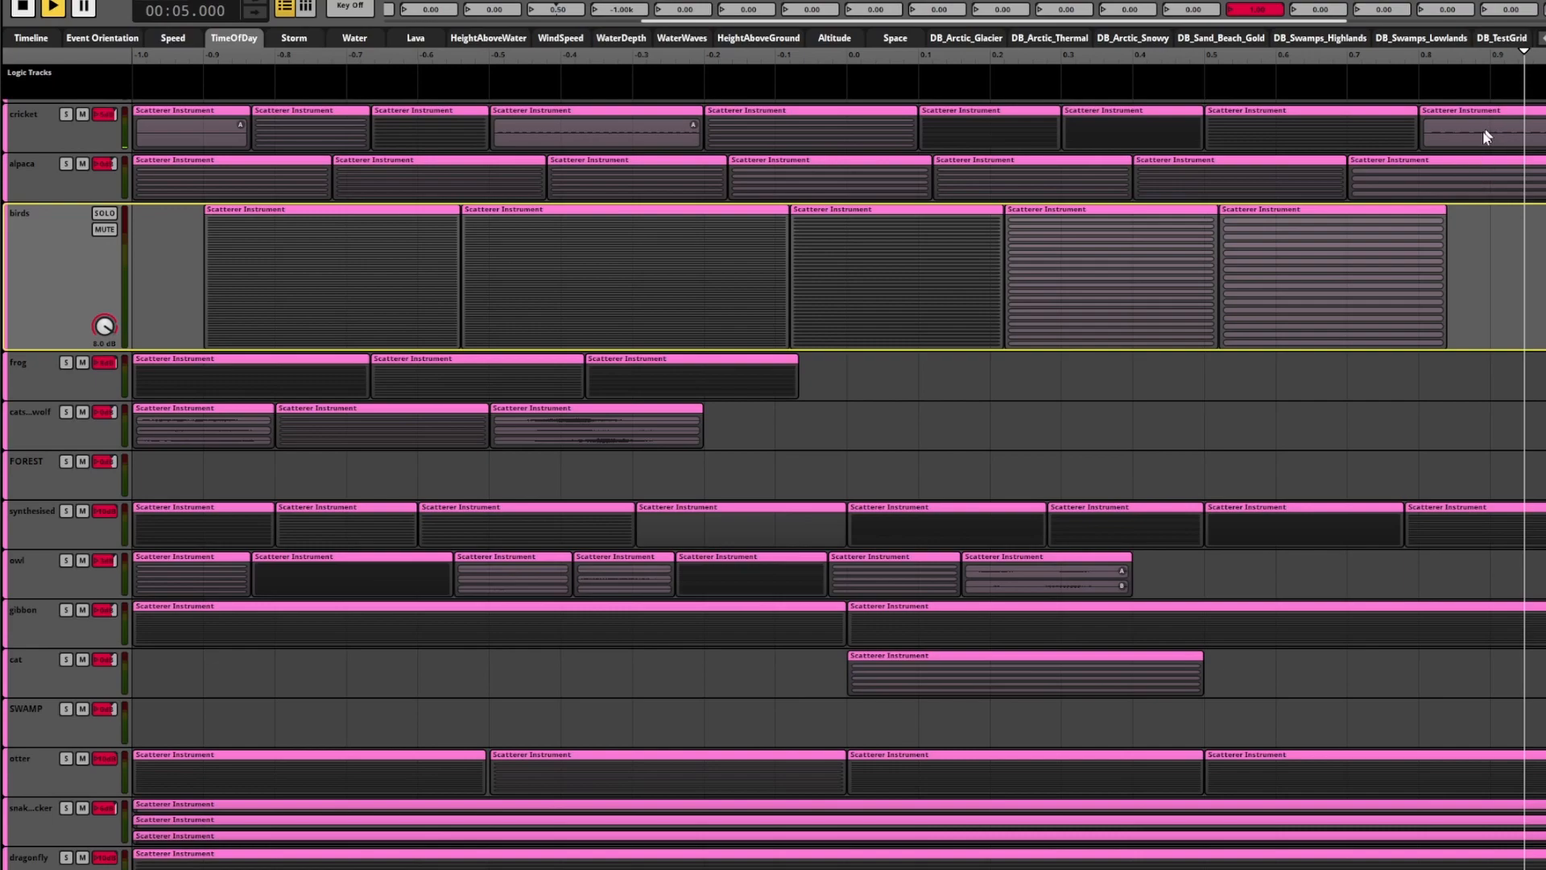
mouse_move(404, 314)
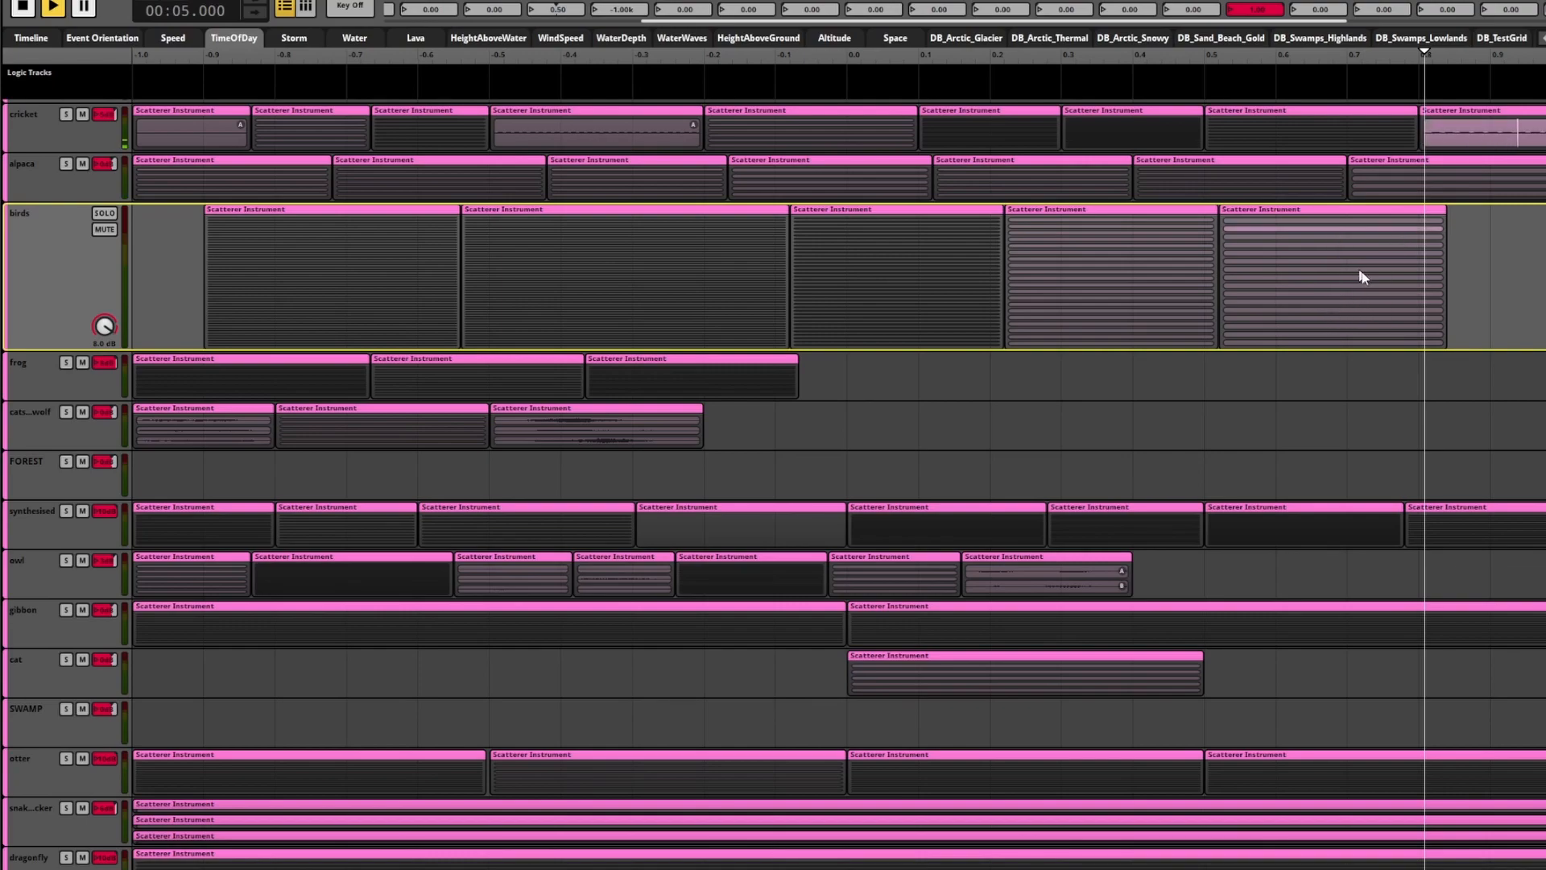
mouse_move(1388, 235)
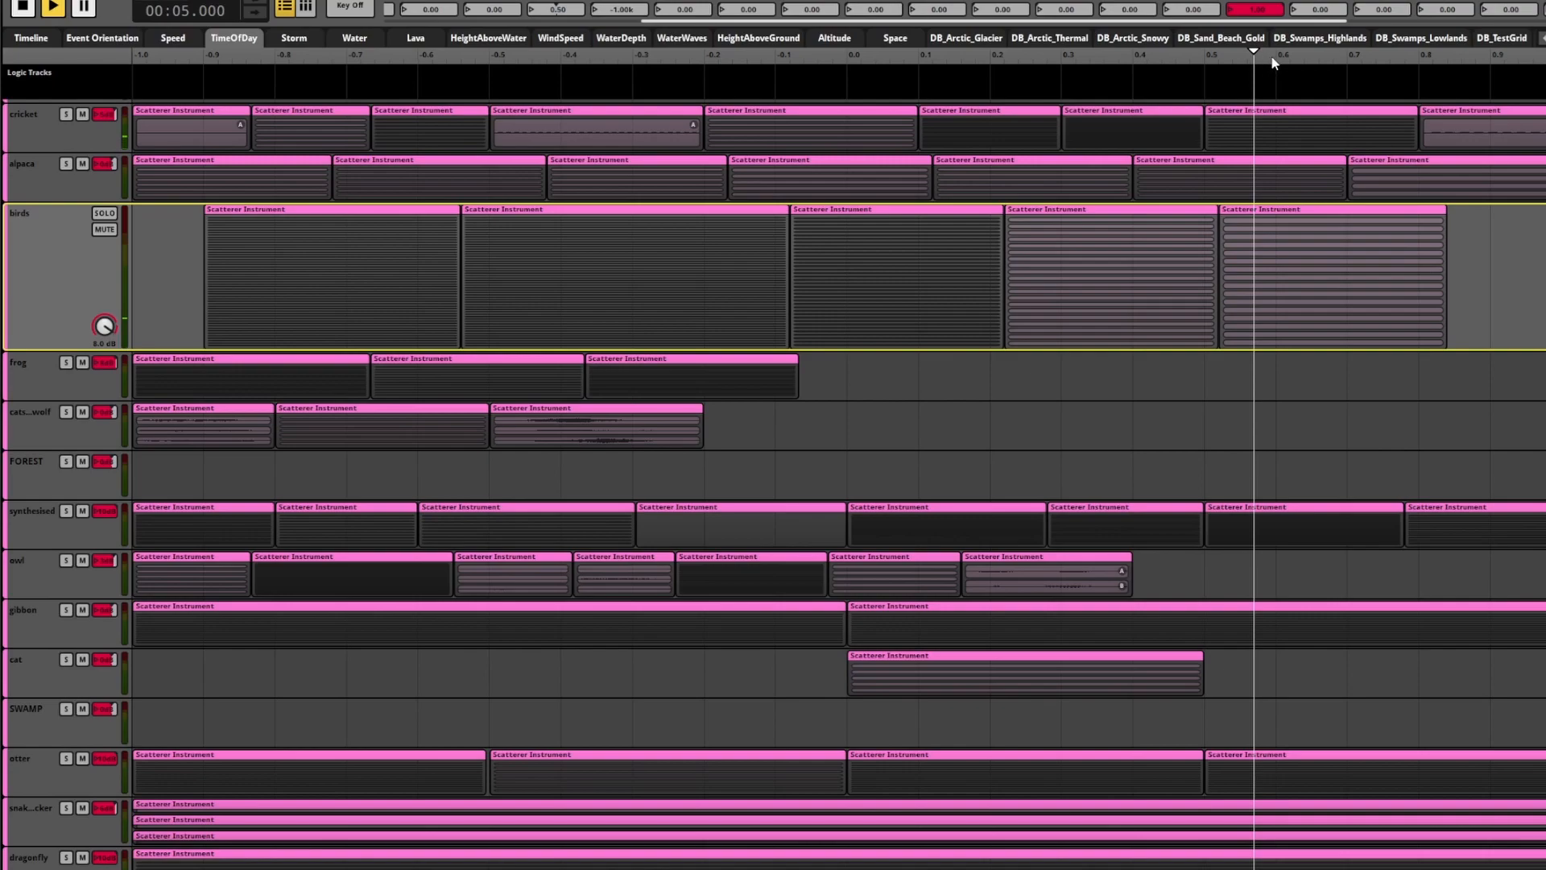
mouse_move(1219, 521)
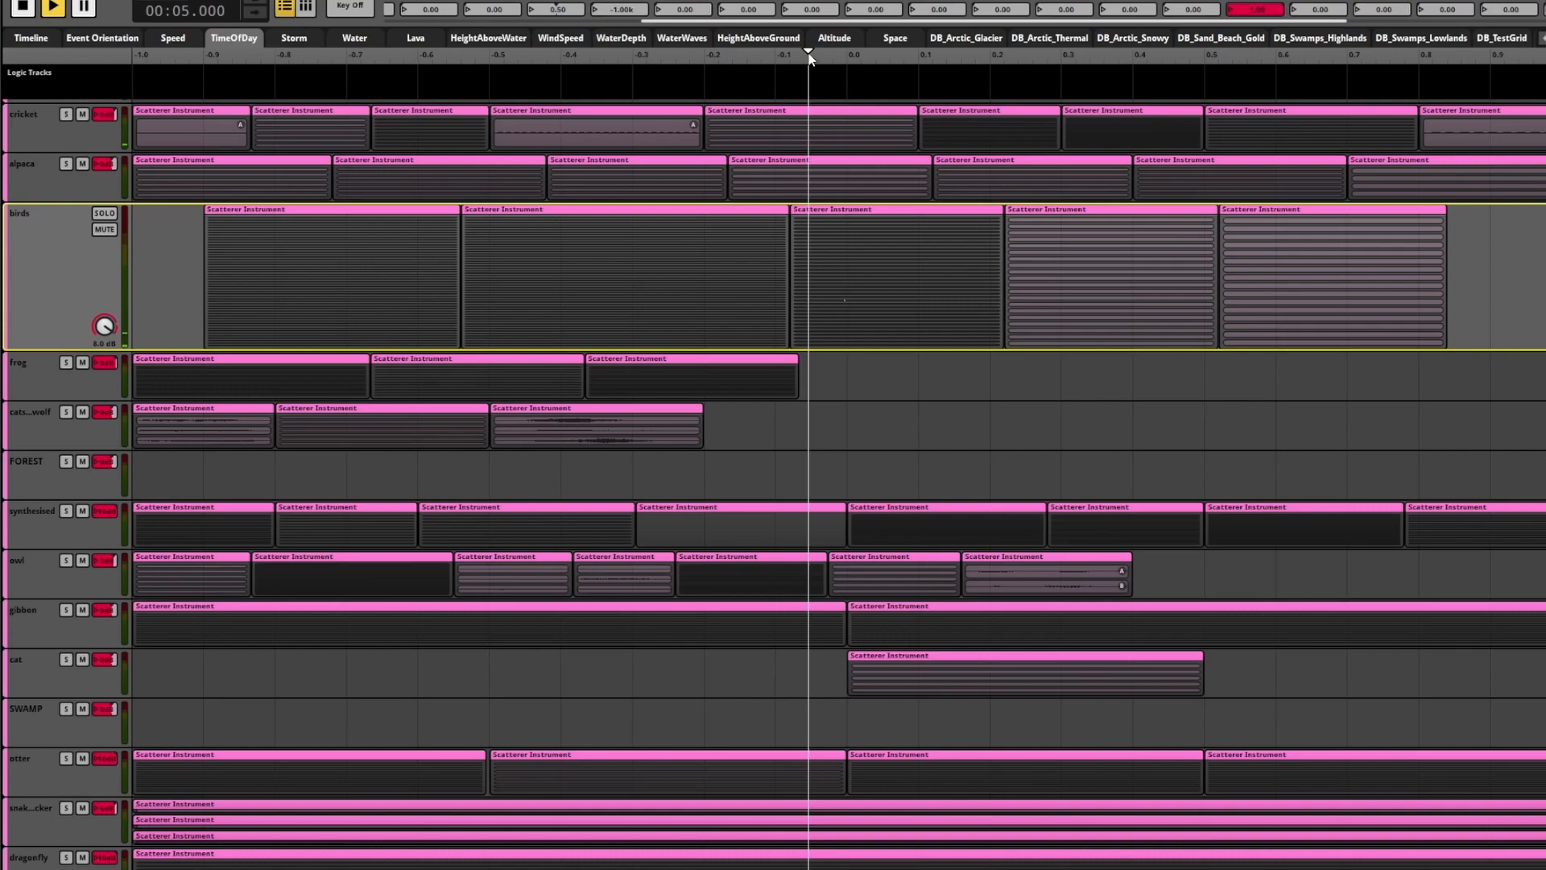
mouse_move(1277, 260)
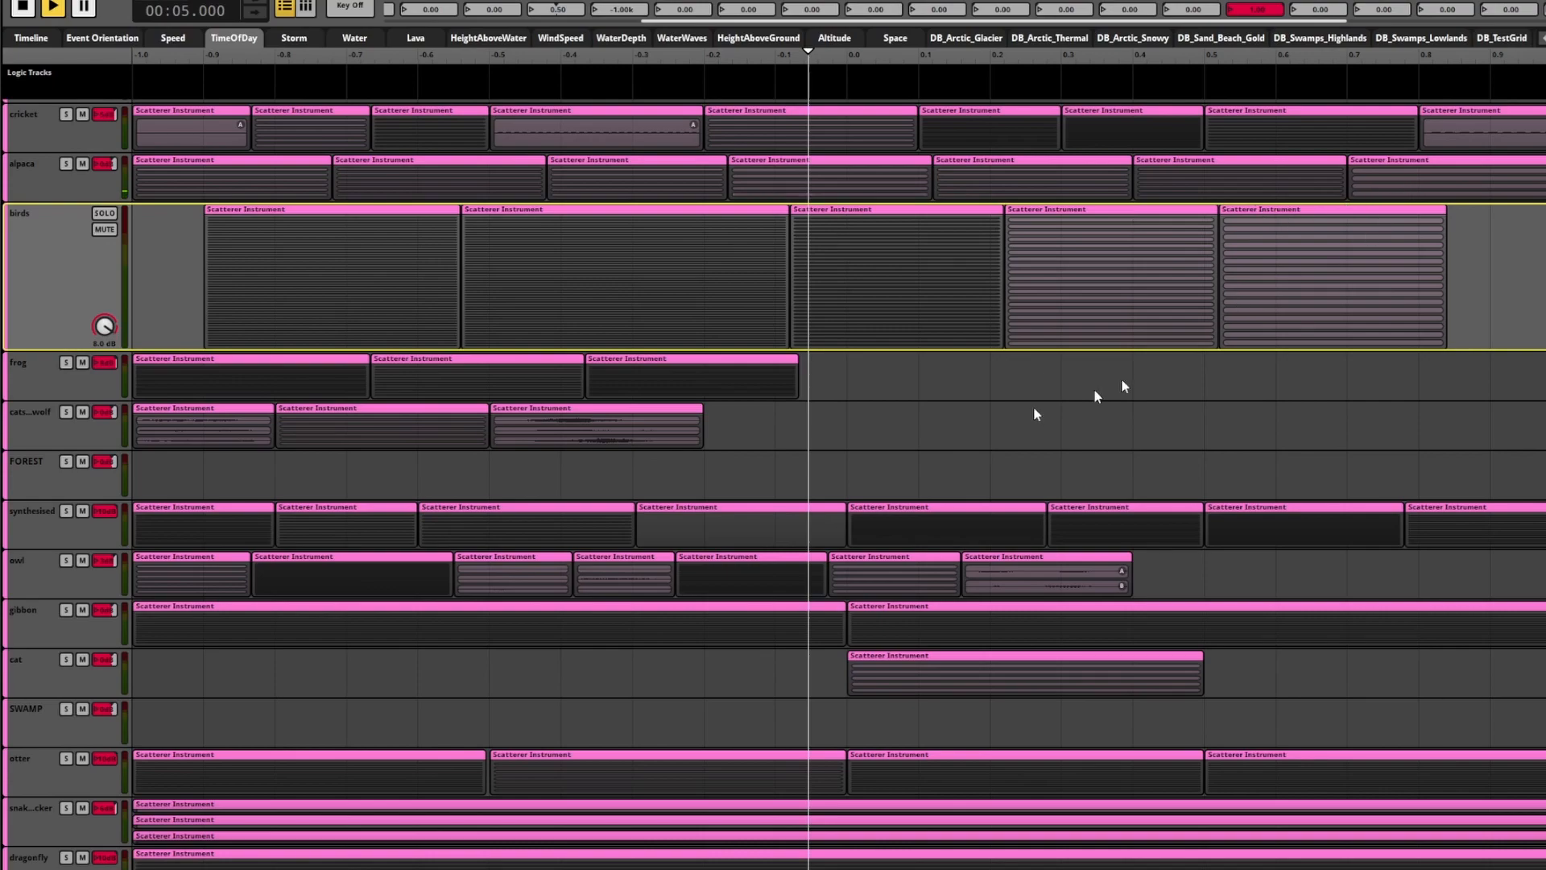
mouse_move(718, 454)
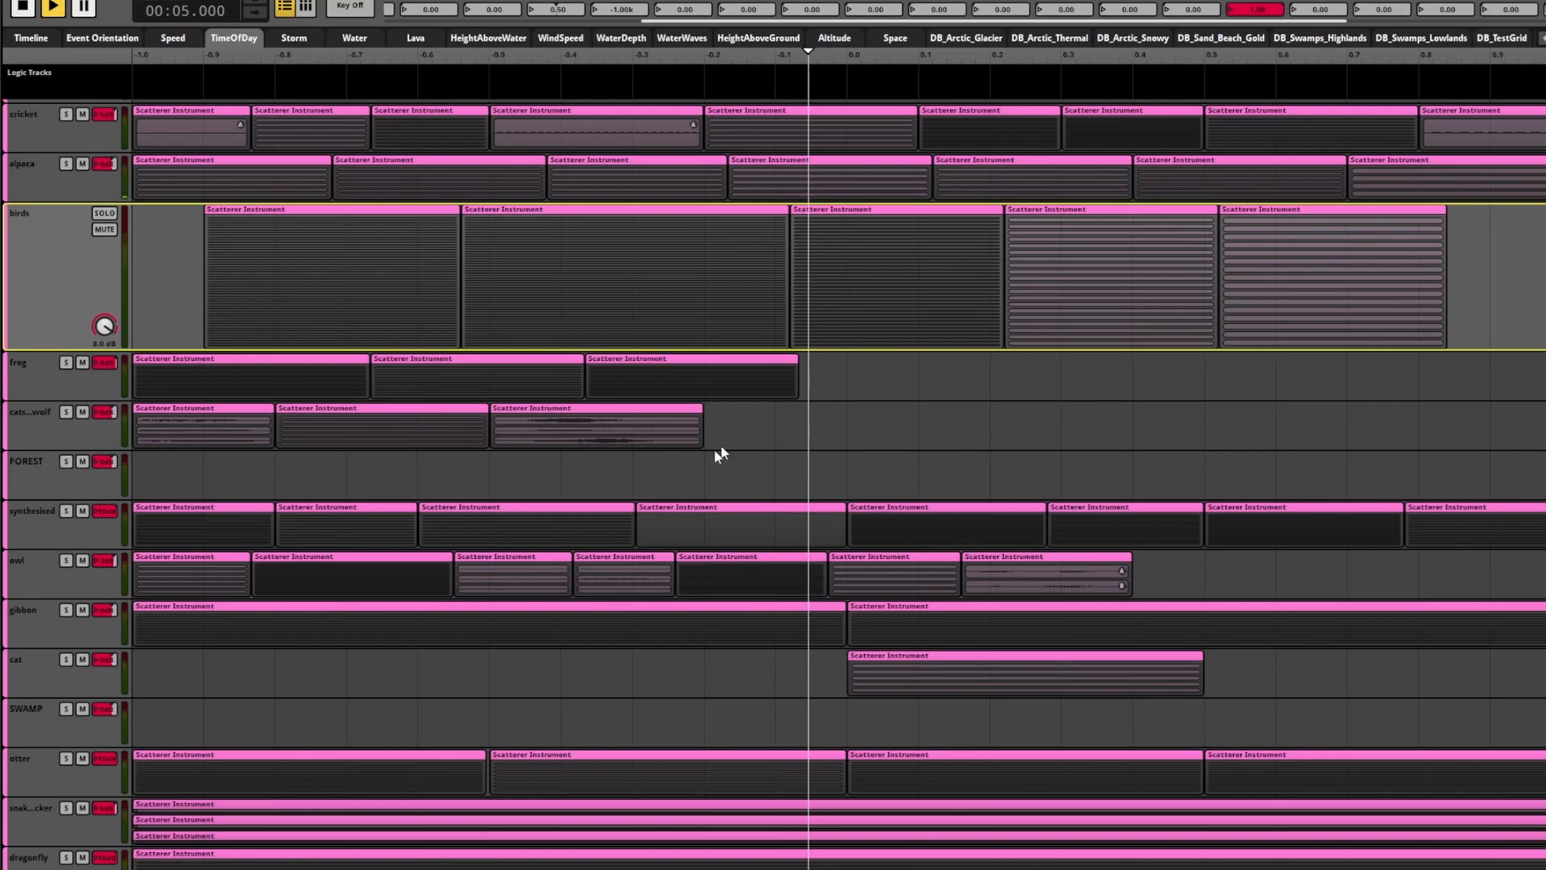
mouse_move(728, 497)
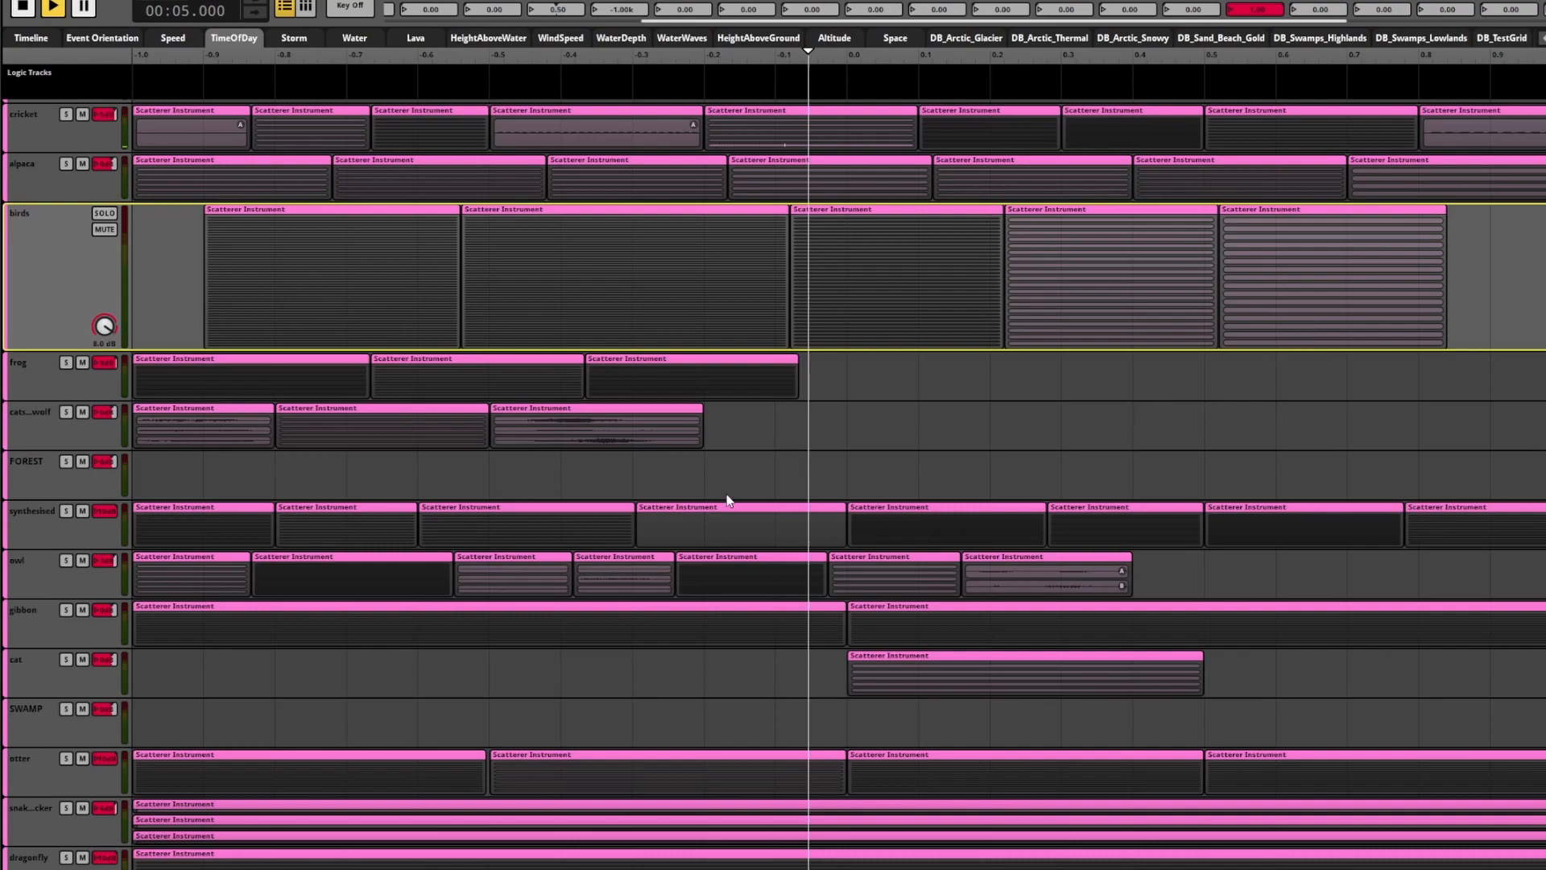
mouse_move(365, 626)
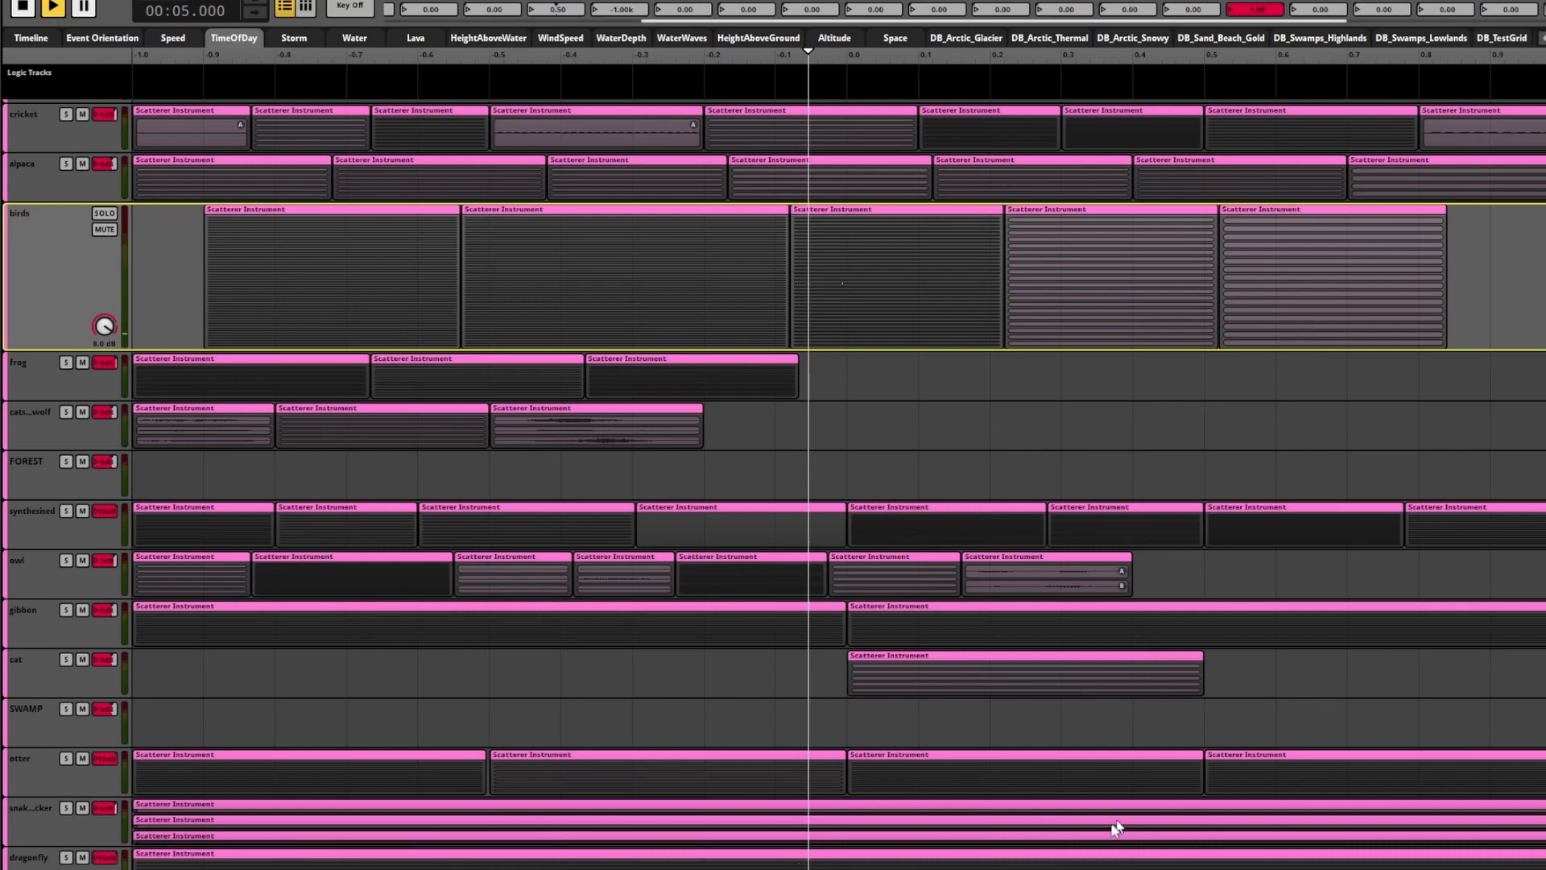
mouse_move(691, 360)
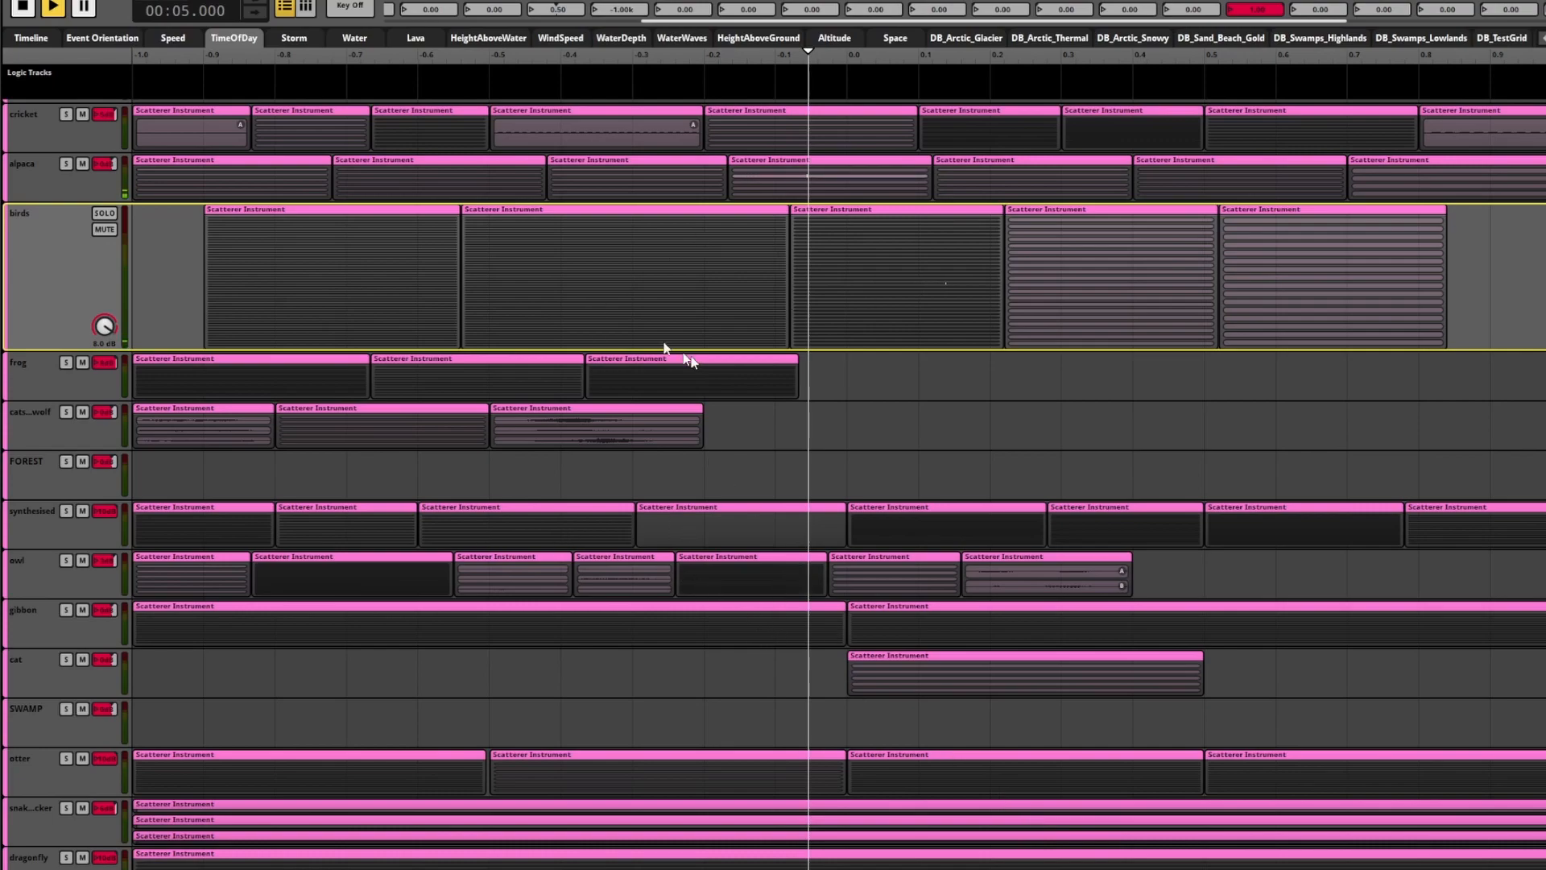
mouse_move(1105, 186)
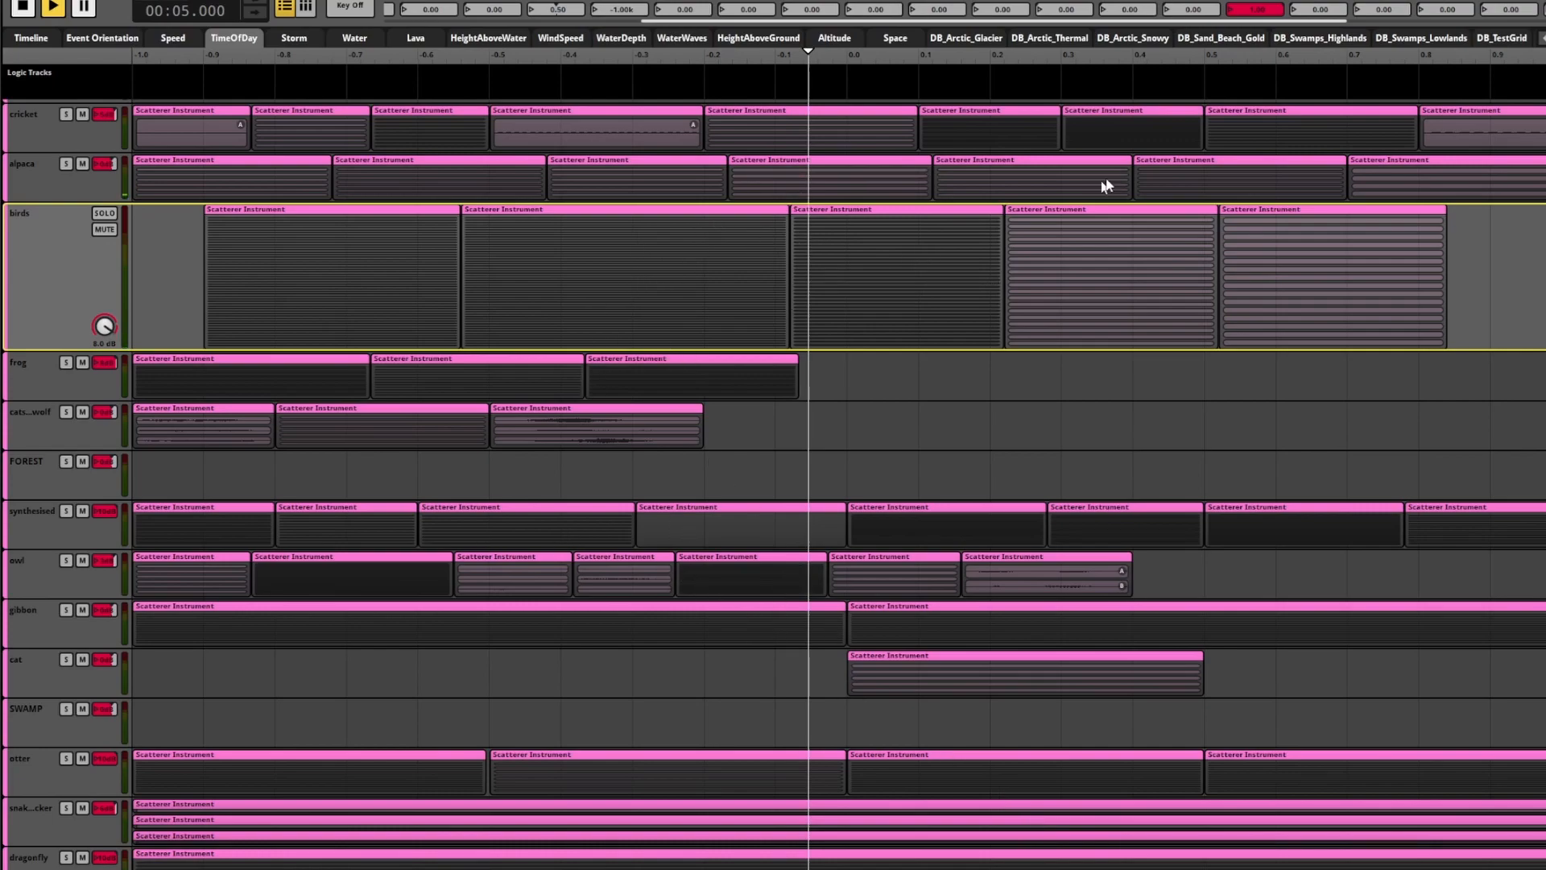
mouse_move(944, 198)
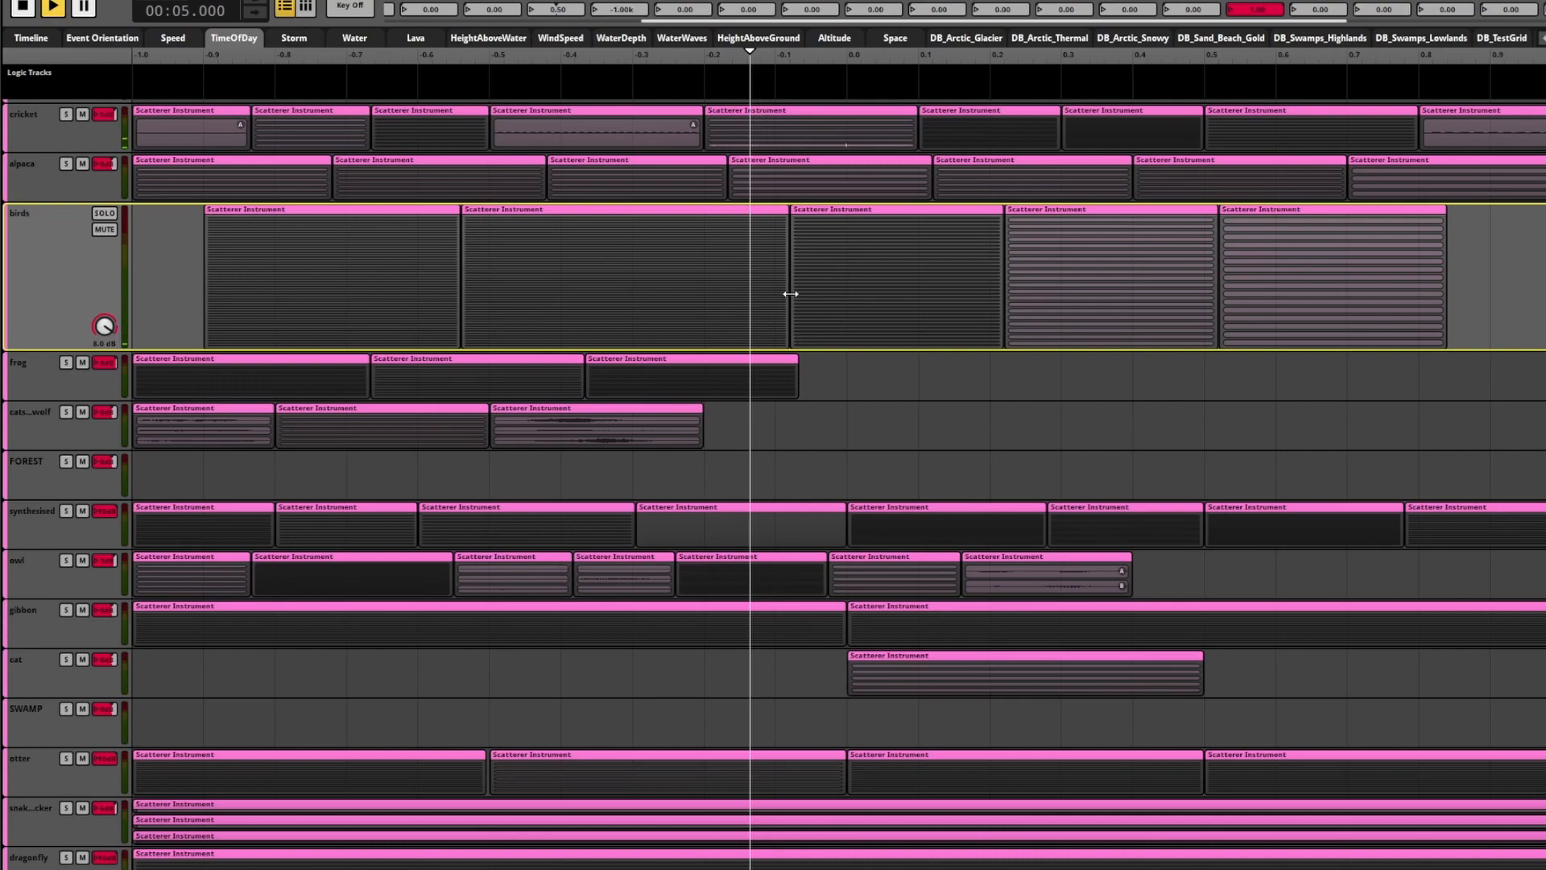
mouse_move(580, 158)
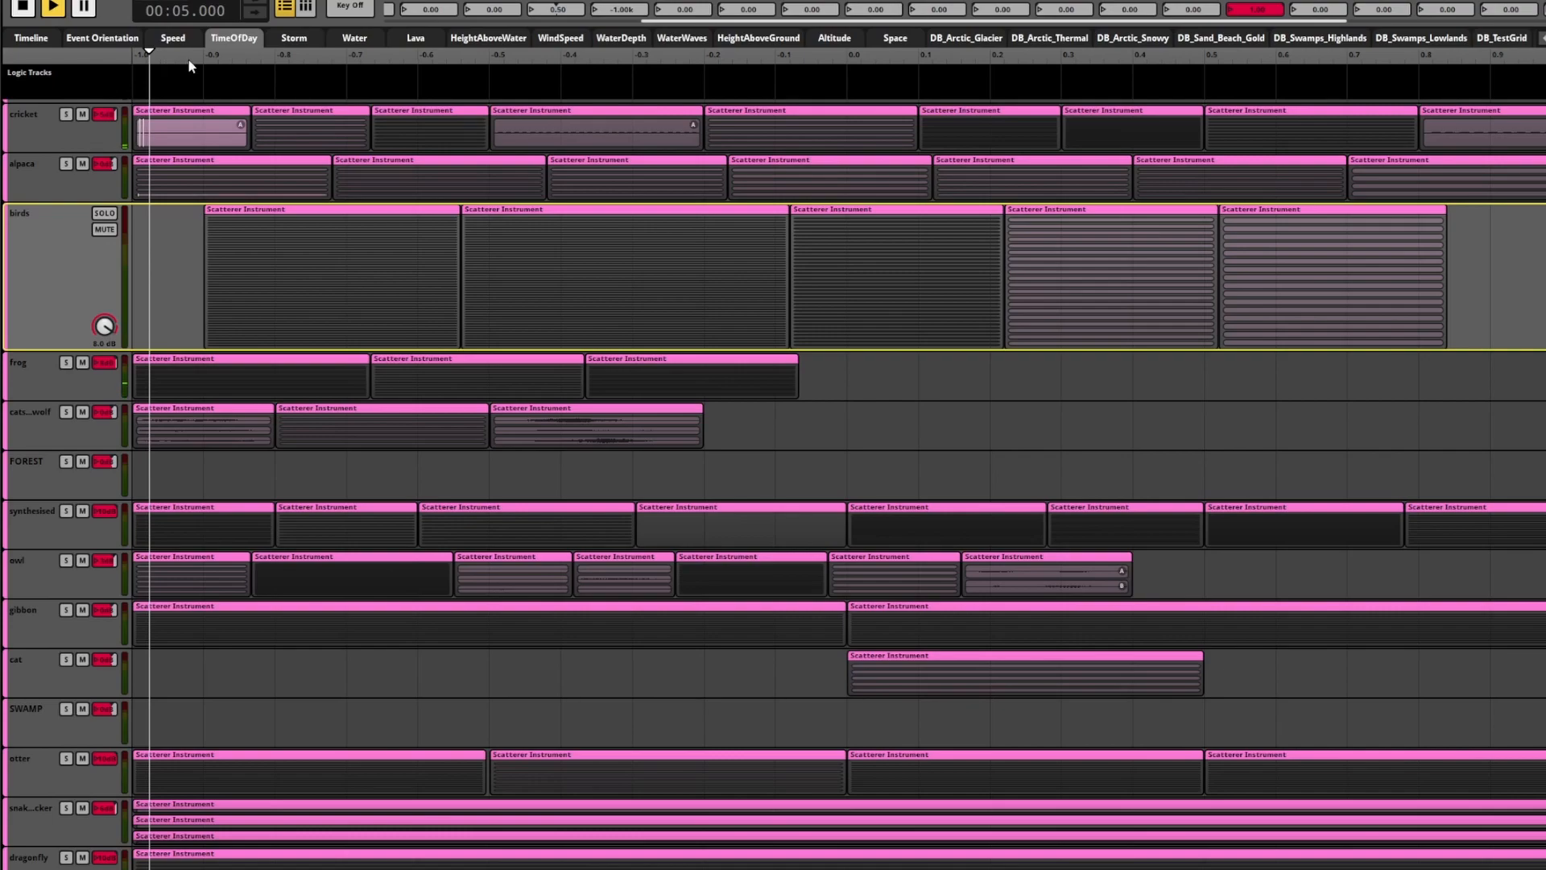
- Drag the TimeOfDay playhead from minimum up to about -0.3 to audition the birds scatterer
left_click(653, 55)
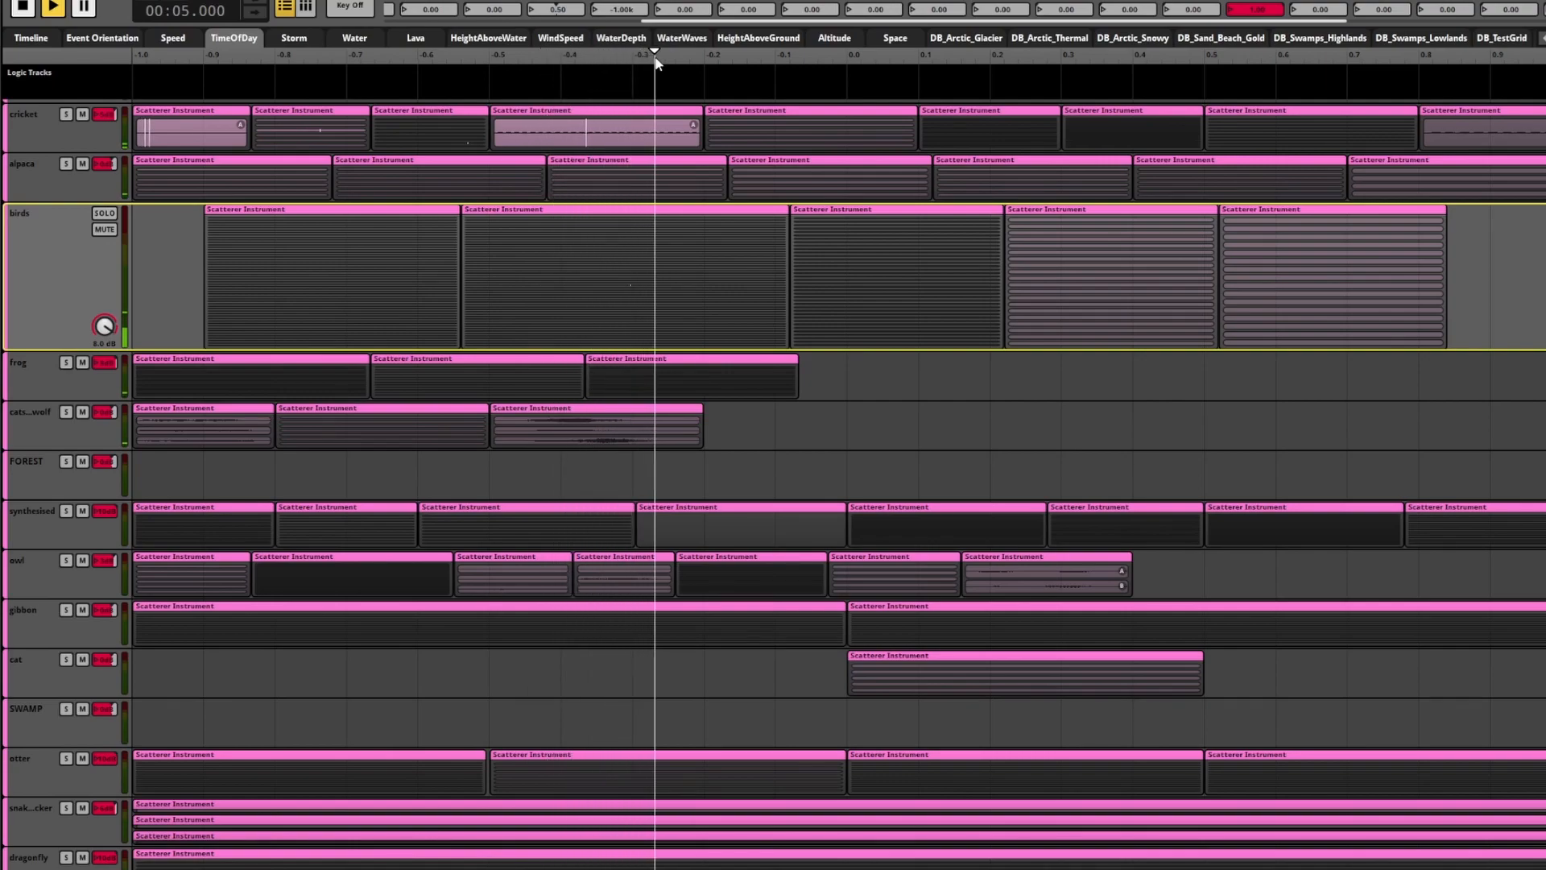